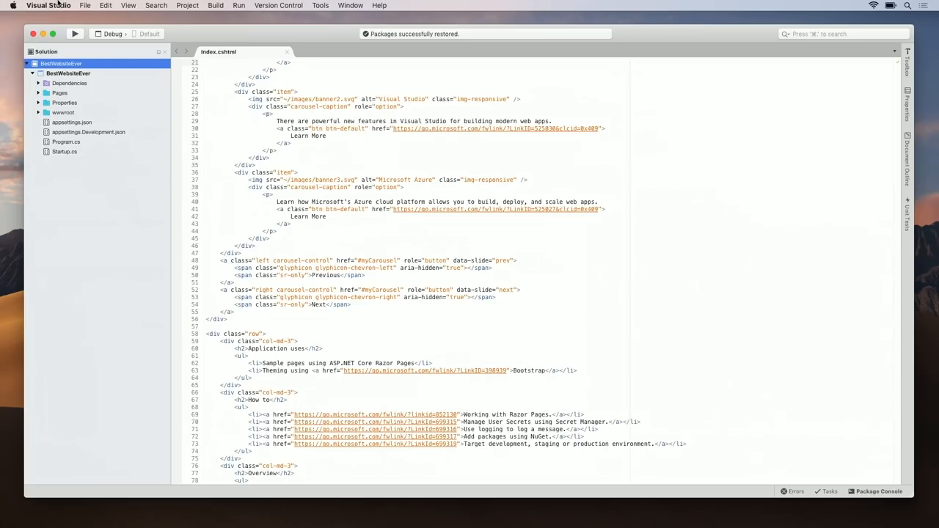
Set the User Interface Theme to Dark in Preferences > Visual Style and restart Visual Studio
click(48, 5)
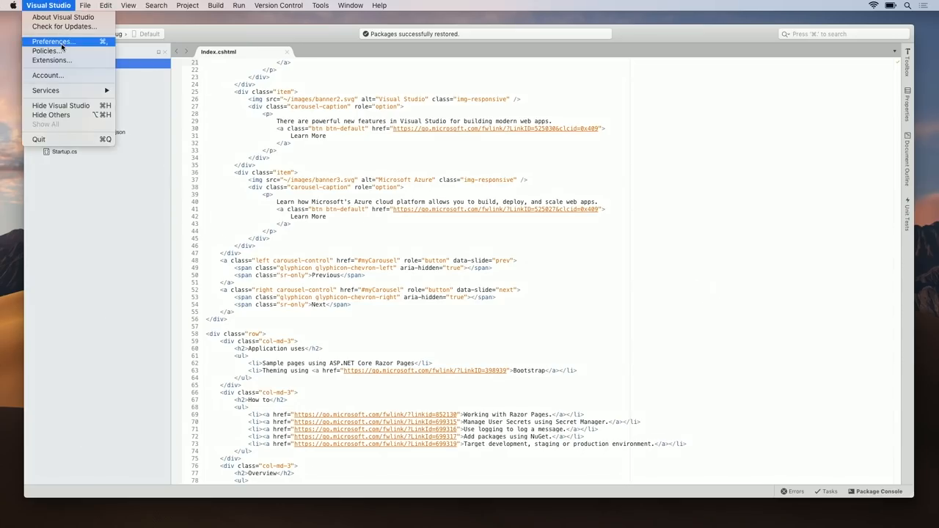
click(52, 41)
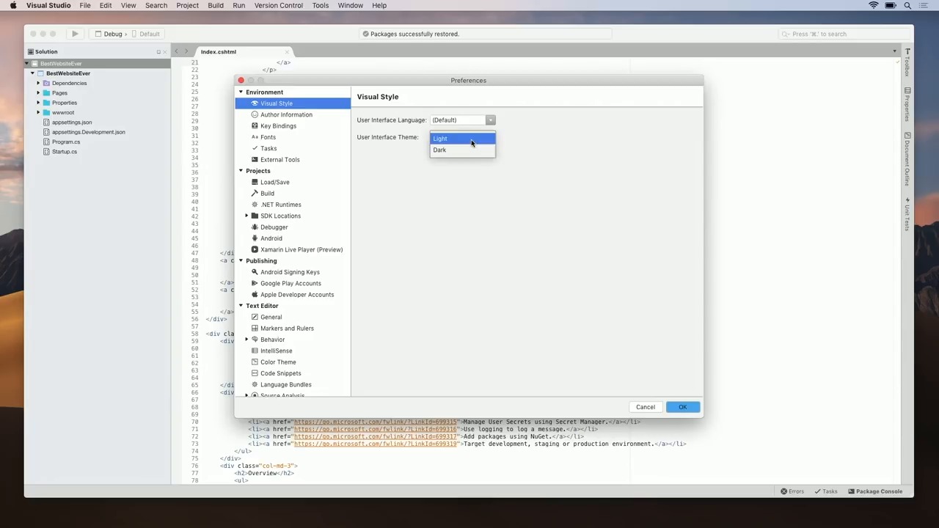
click(439, 149)
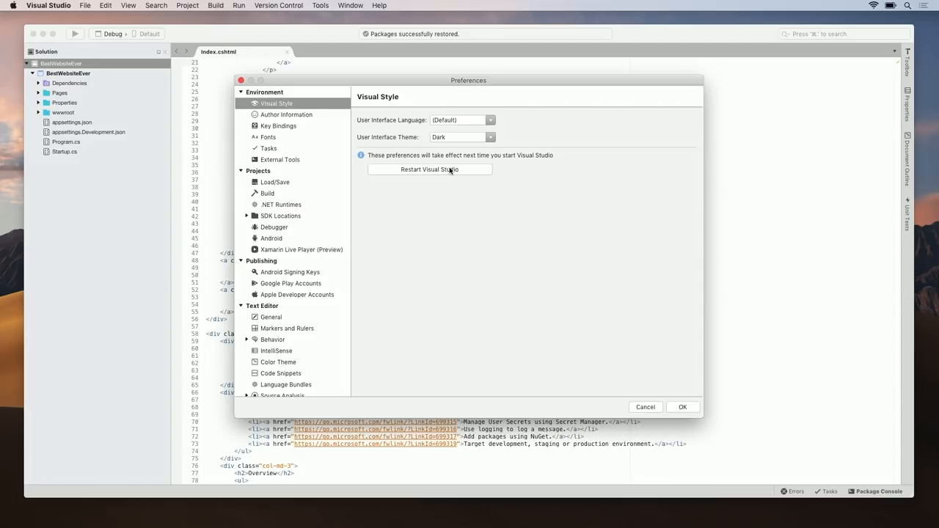
click(429, 169)
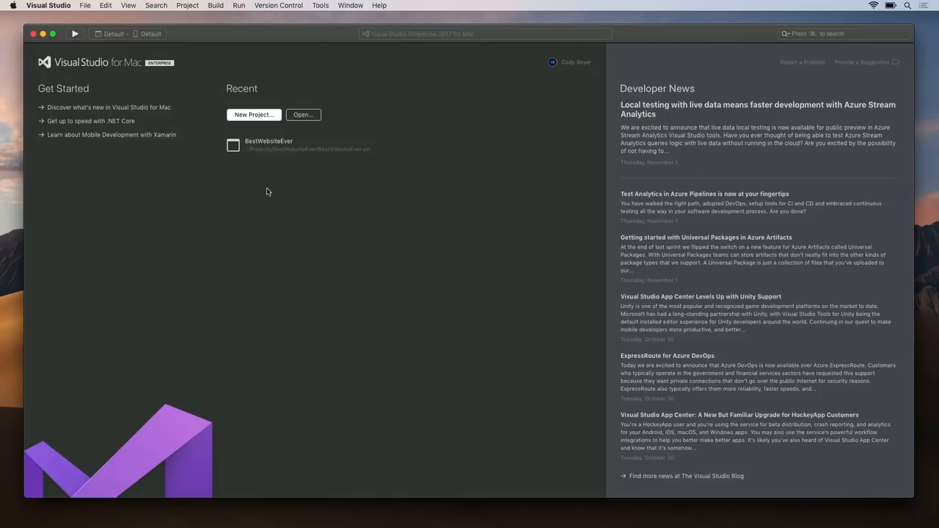
mouse_move(271, 159)
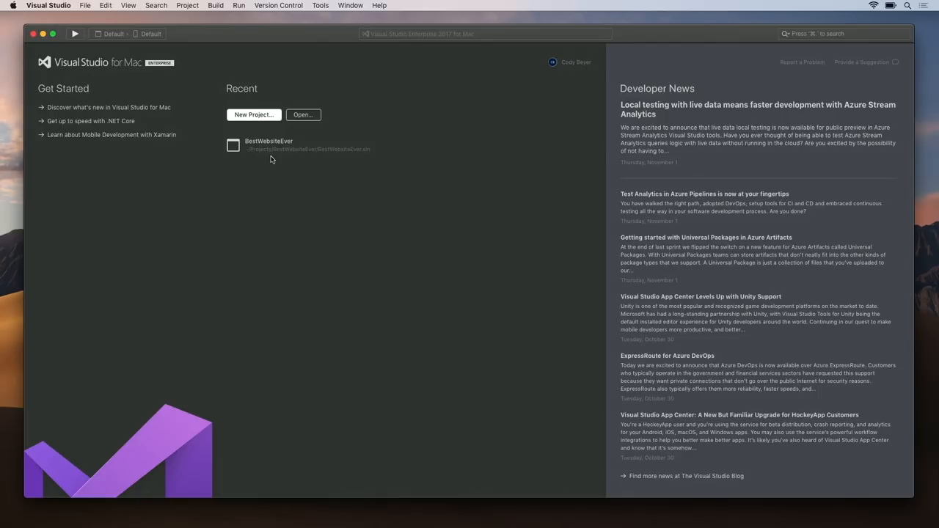
Reopen BestWebsiteEver from the Recent list and view Index.cshtml in the dark editor
double_click(268, 145)
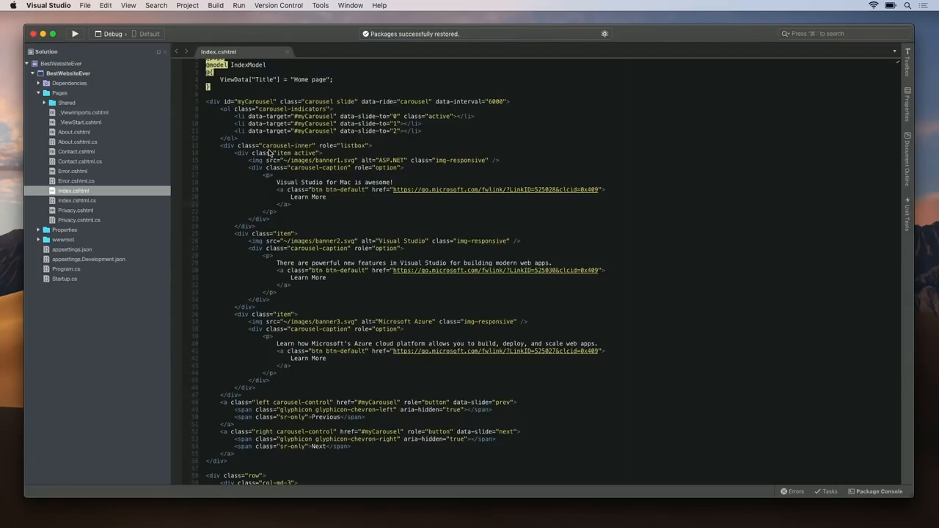
mouse_move(267, 132)
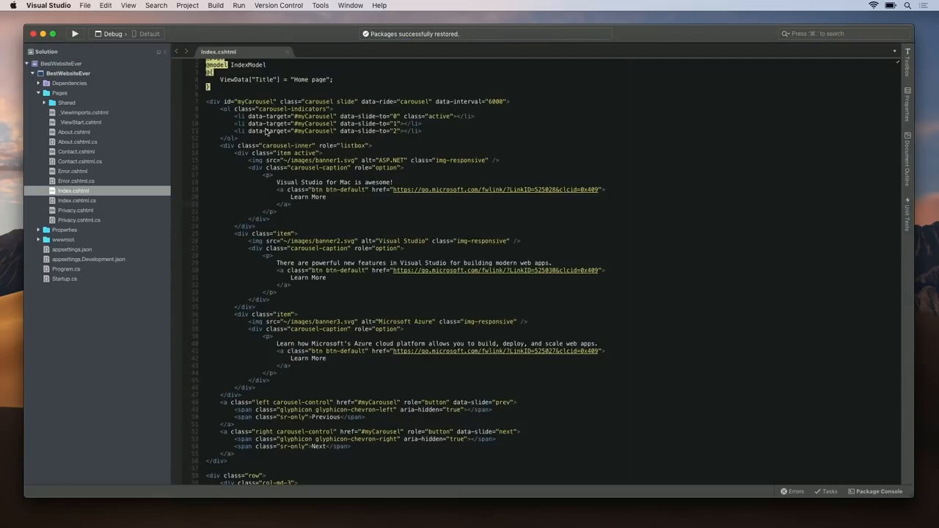
scroll(down, 3)
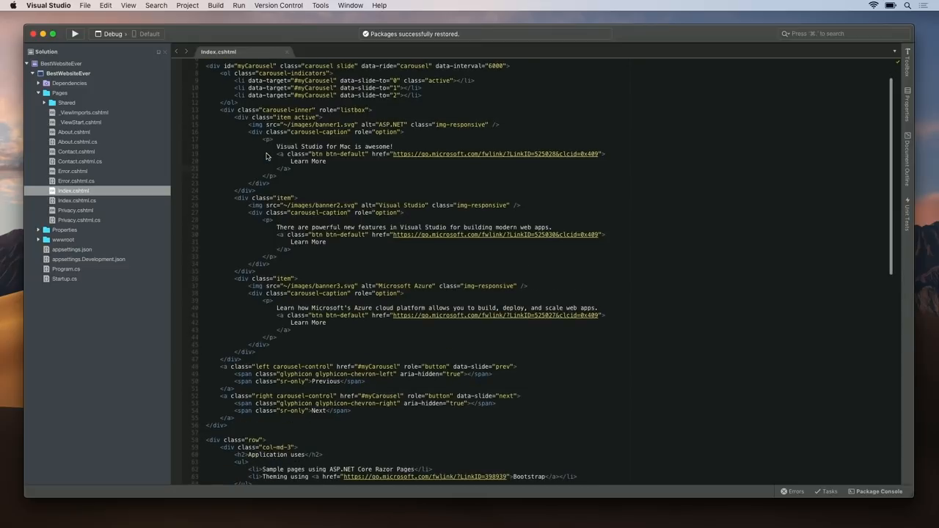
scroll(up, 3)
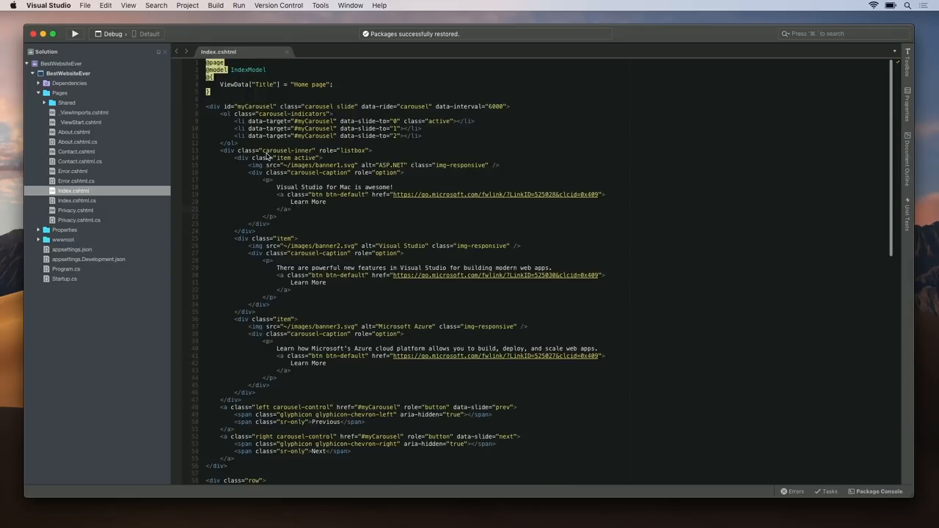
click(291, 209)
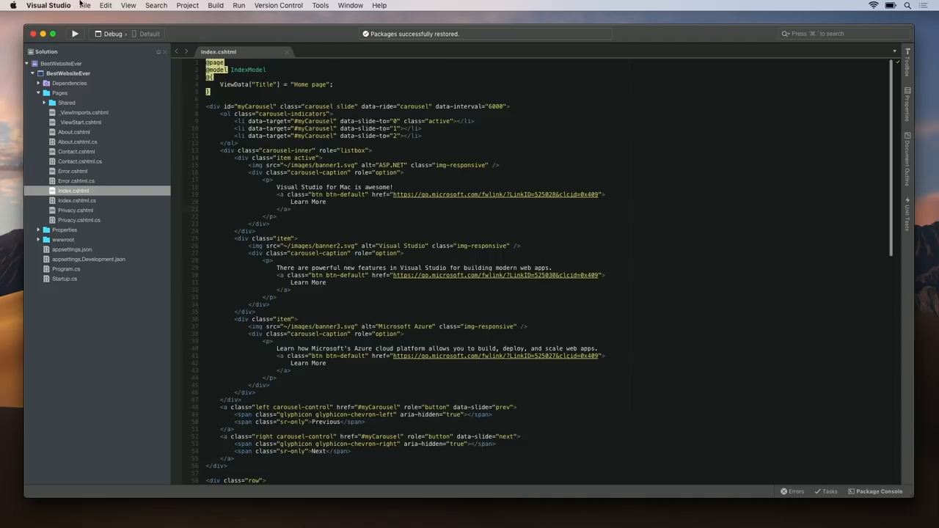
Show the Text Editor > Color Theme settings in Preferences
click(48, 5)
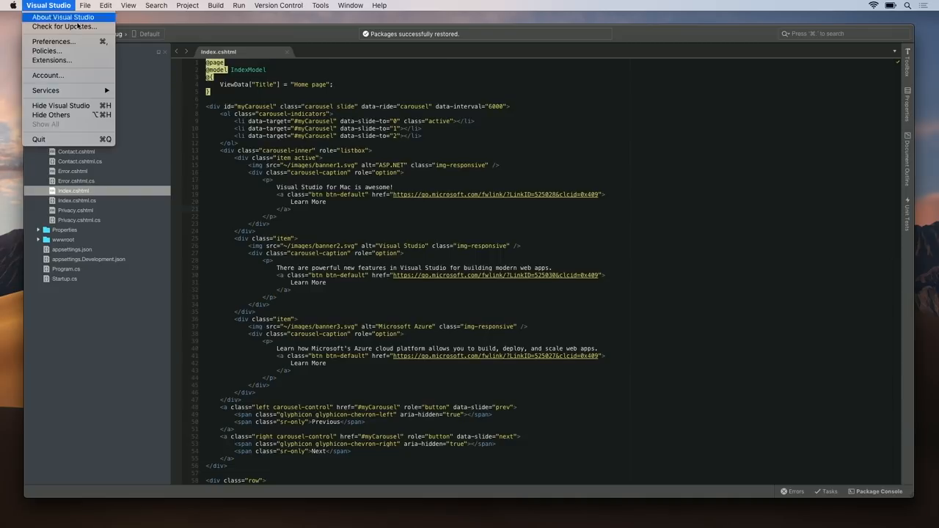
click(53, 41)
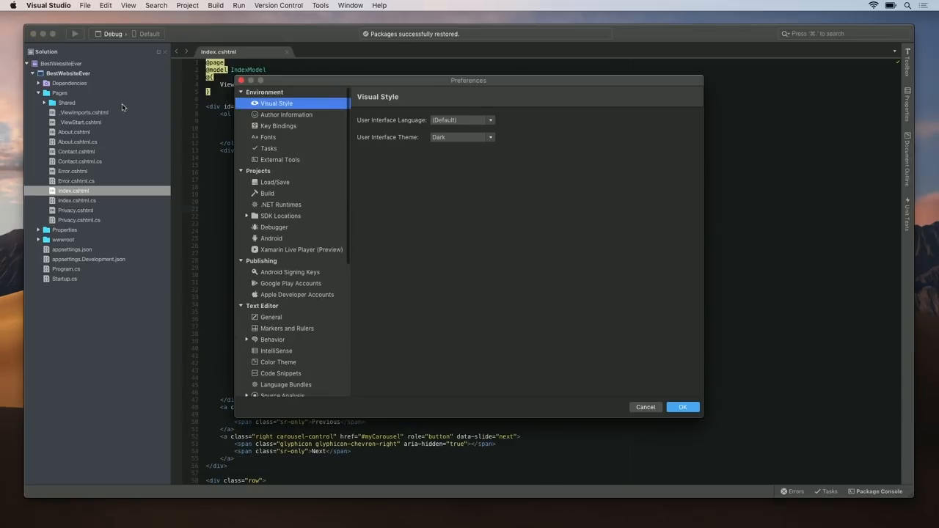
scroll(down, 3)
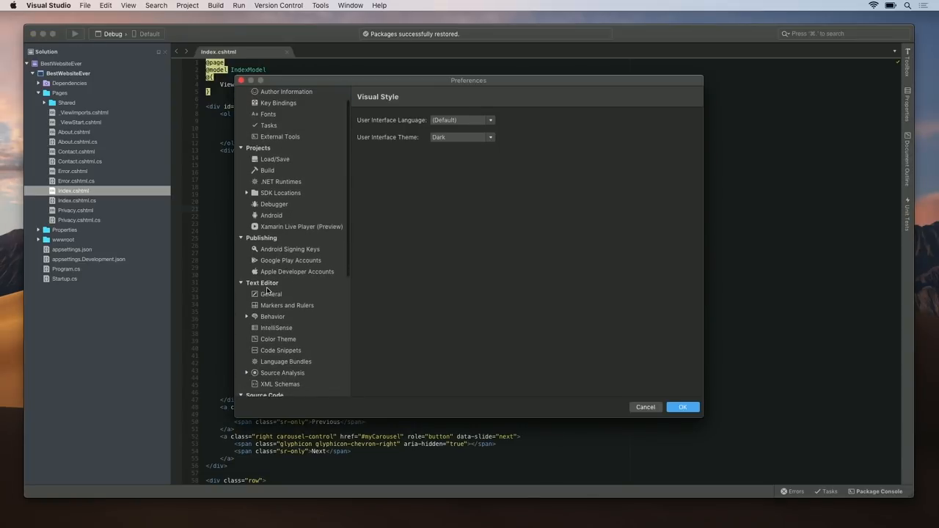
click(278, 339)
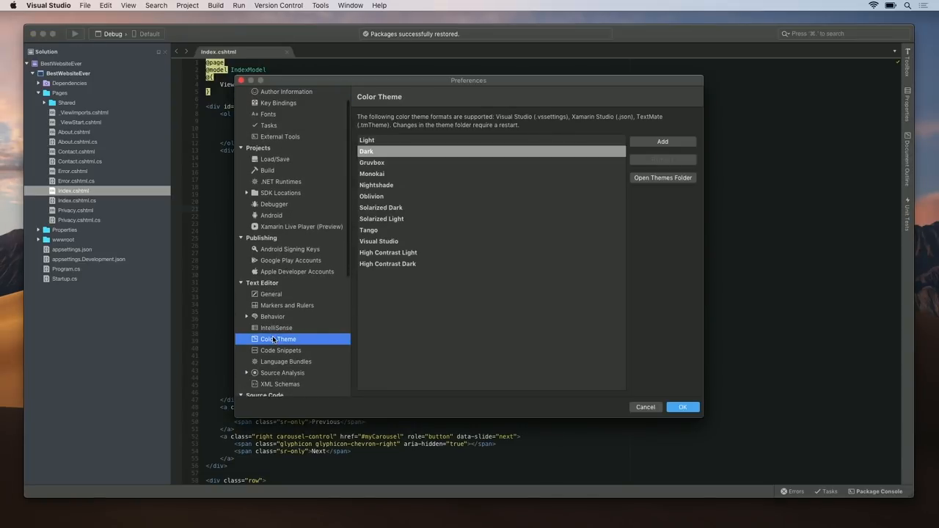
mouse_move(403, 163)
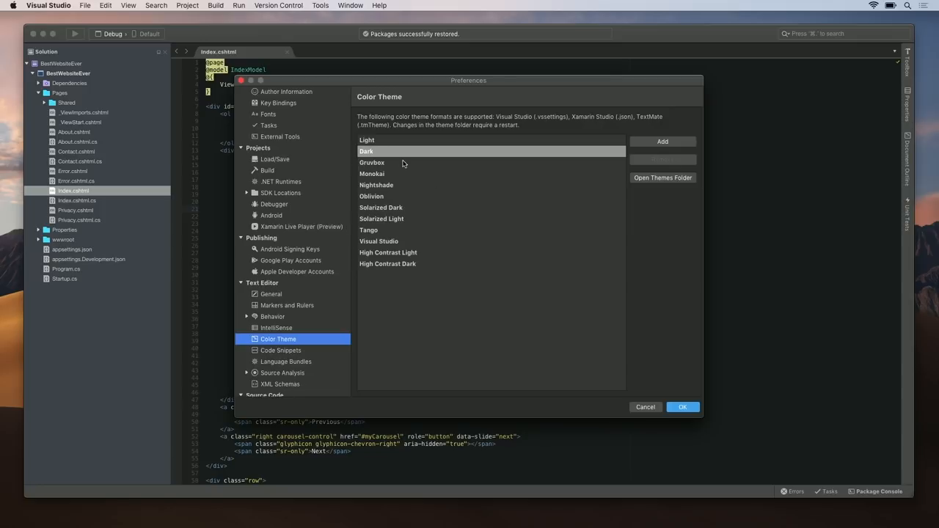
mouse_move(391, 174)
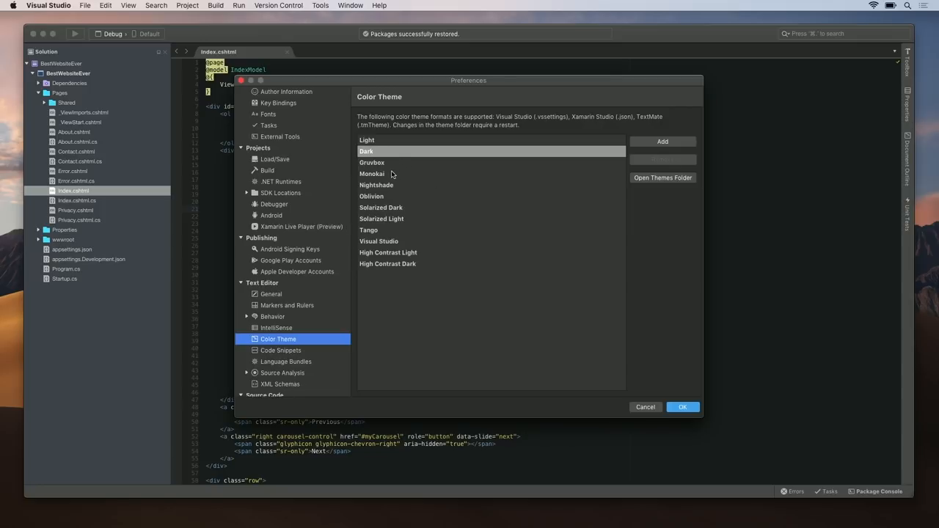
Preview Monokai, Solarized Dark and Oblivion, then choose Gruvbox as the editor theme
click(371, 174)
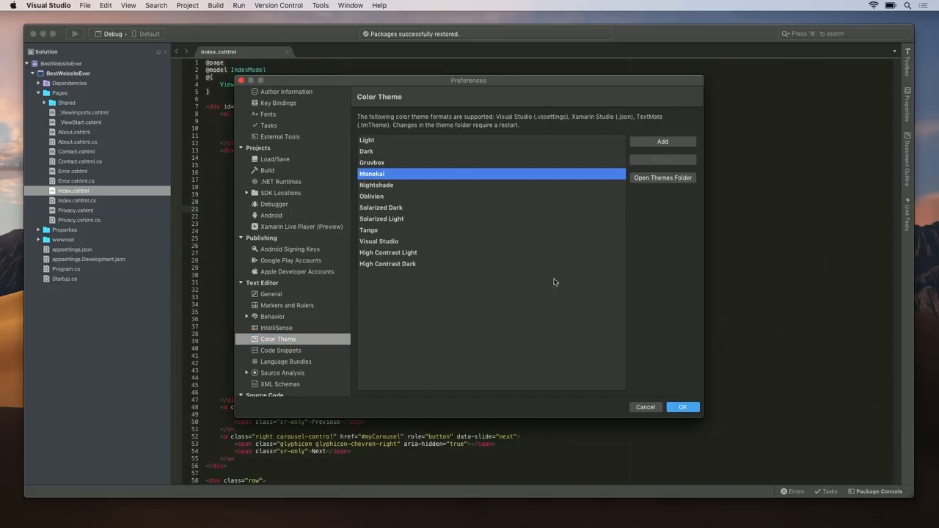
drag(468, 80, 684, 92)
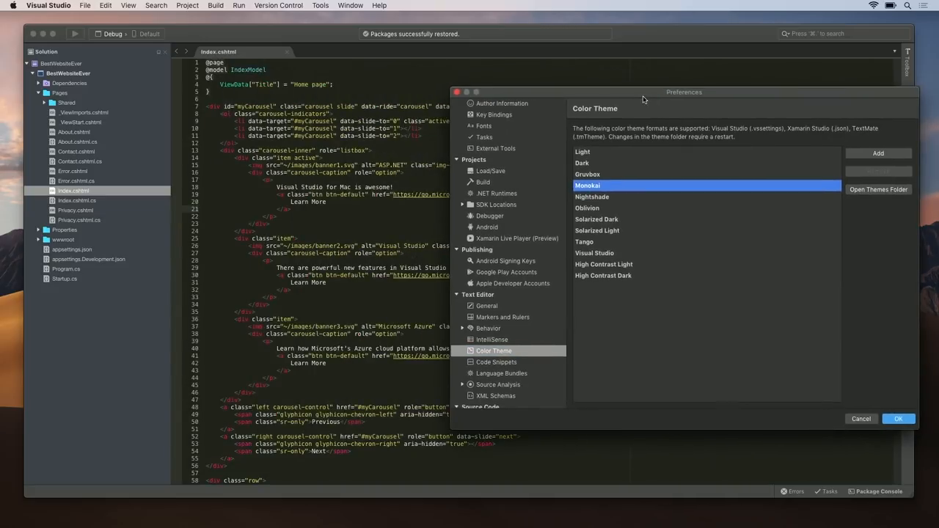
mouse_move(557, 260)
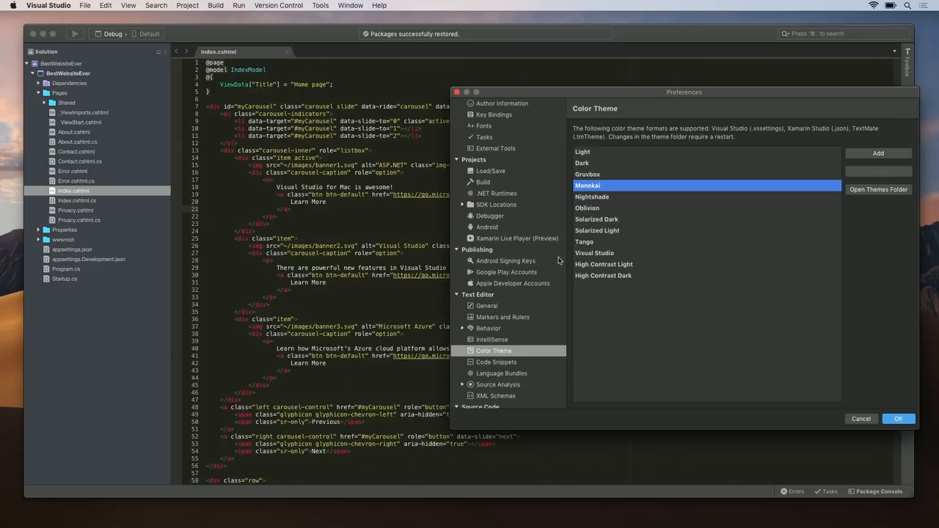
click(596, 219)
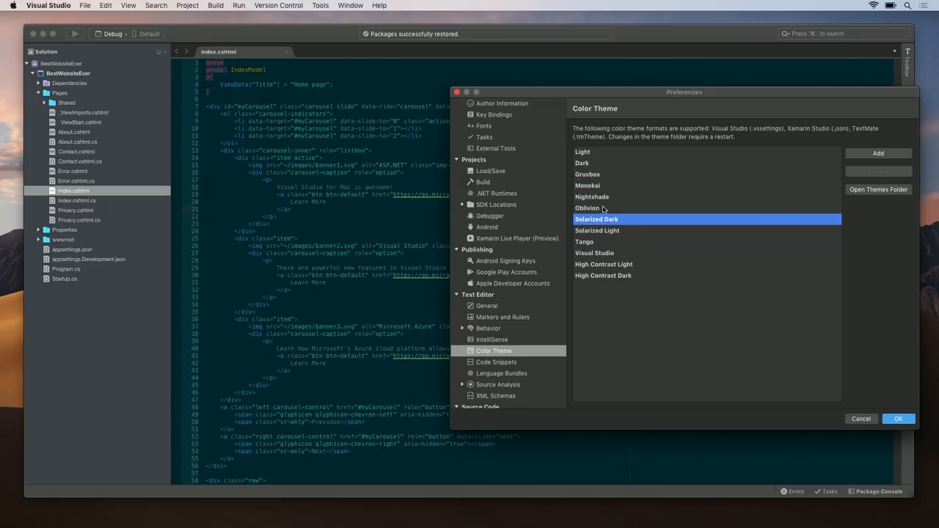
click(587, 208)
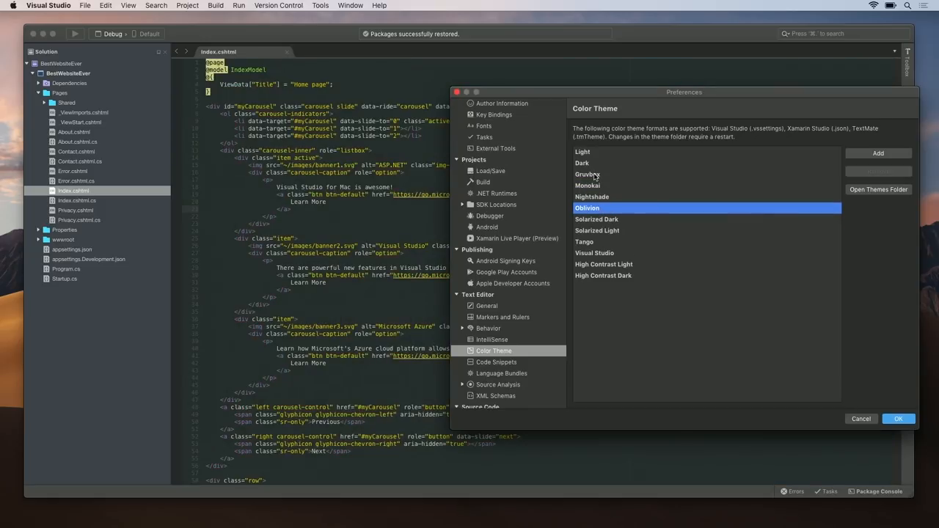
click(587, 174)
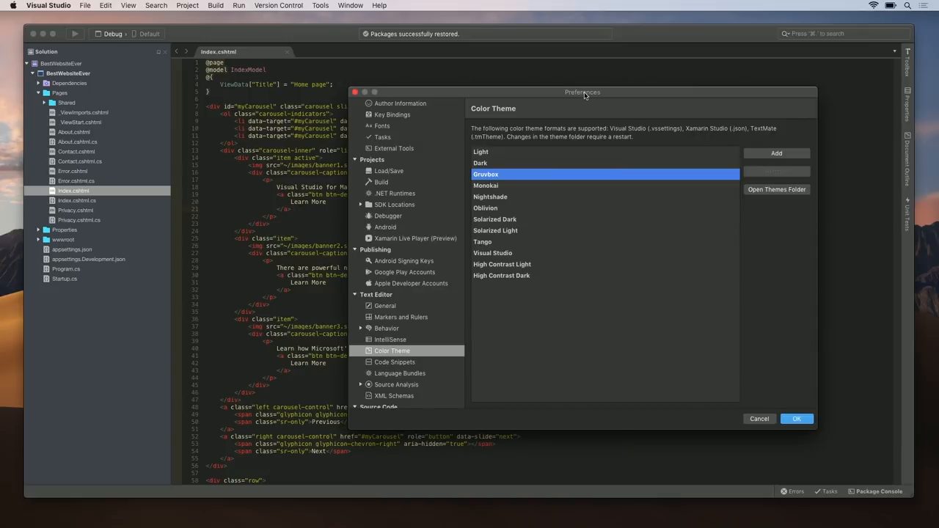
mouse_move(771, 241)
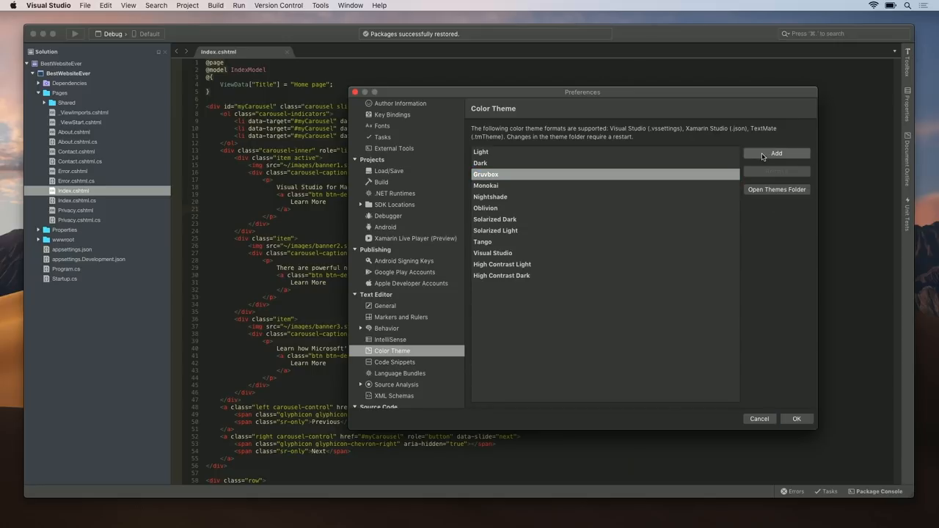
Import dracula.vssettings from visual-studio-master as a new editor color theme
click(776, 153)
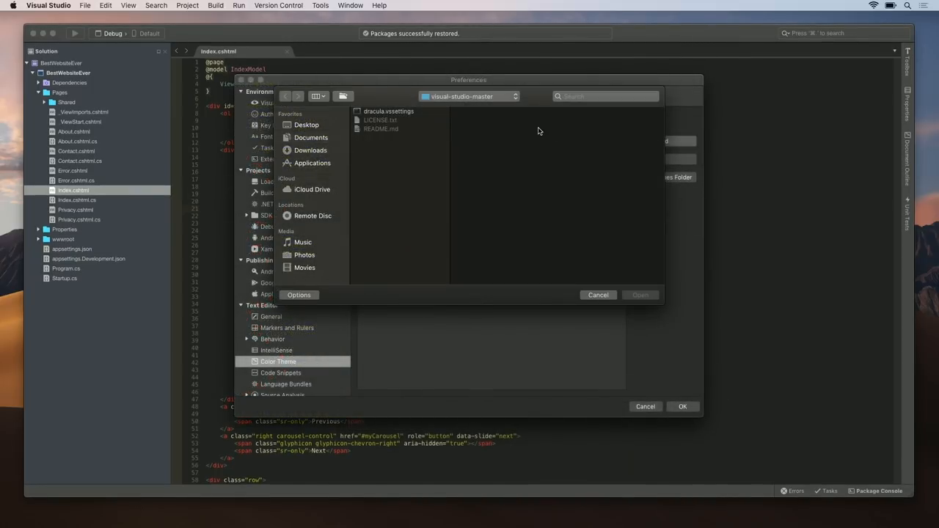
mouse_move(402, 112)
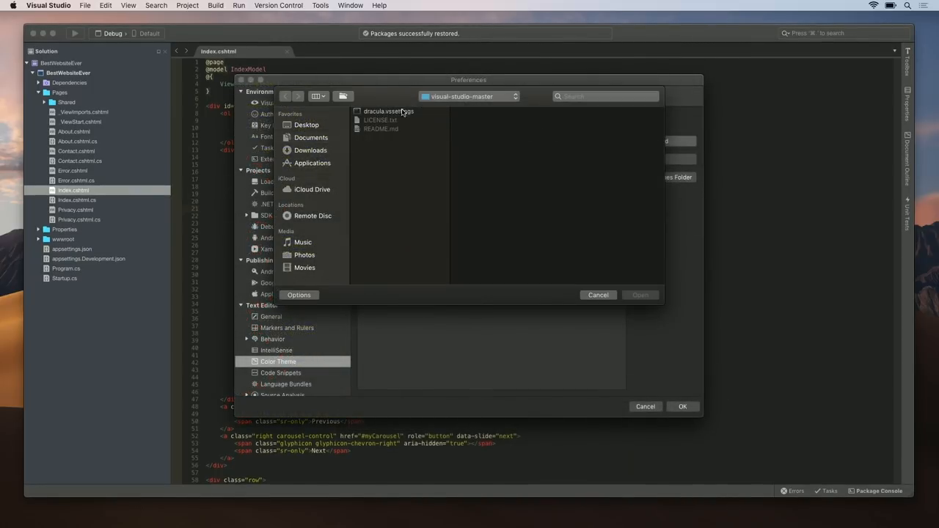
click(388, 110)
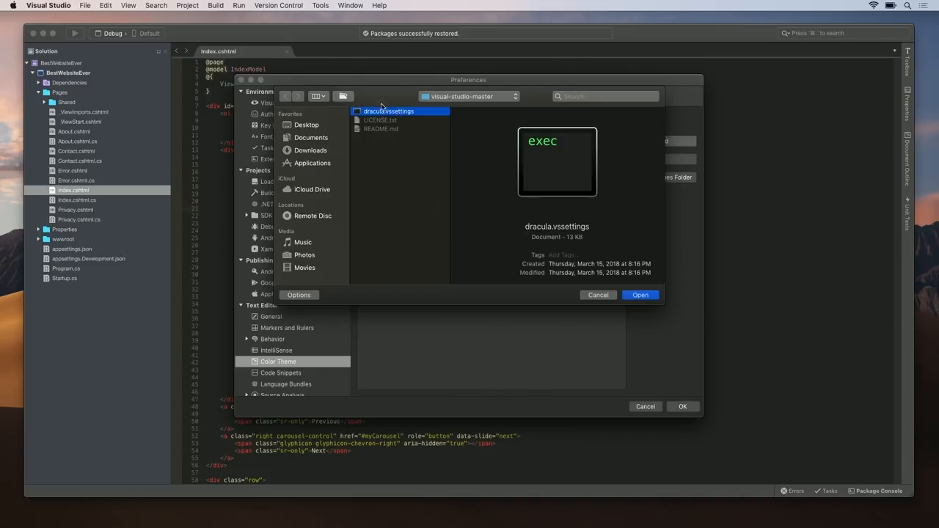
click(639, 294)
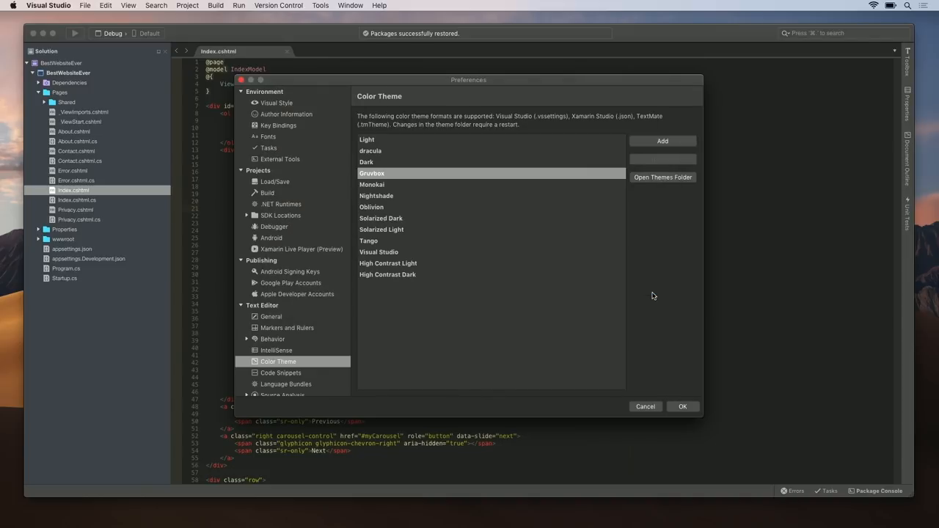
mouse_move(390, 159)
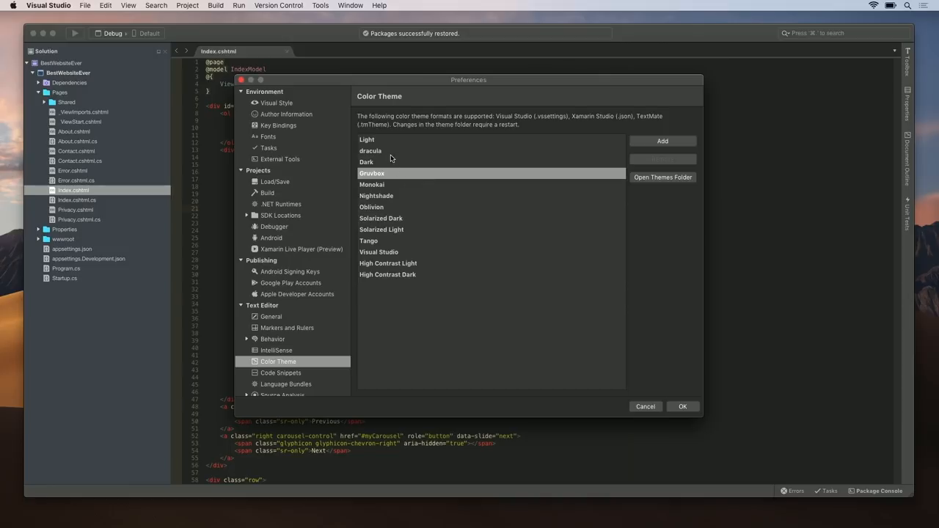
mouse_move(369, 157)
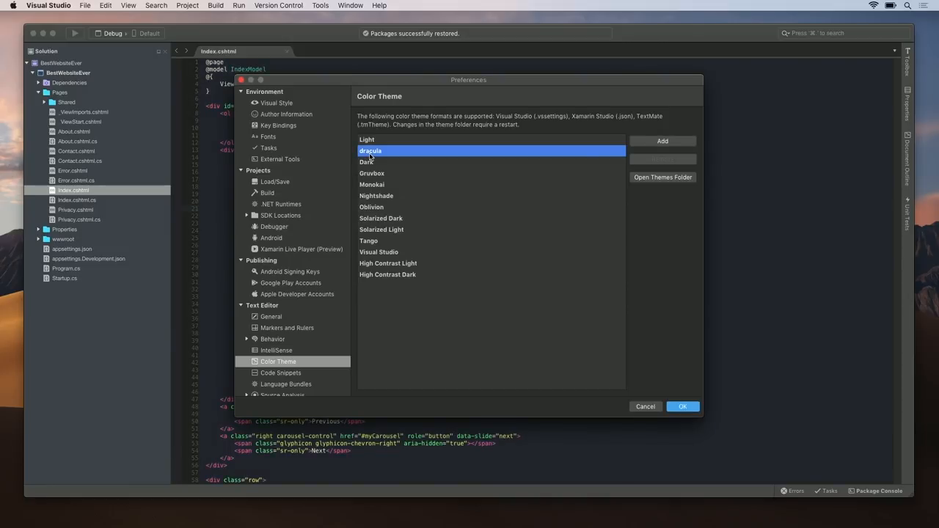
drag(468, 79, 690, 108)
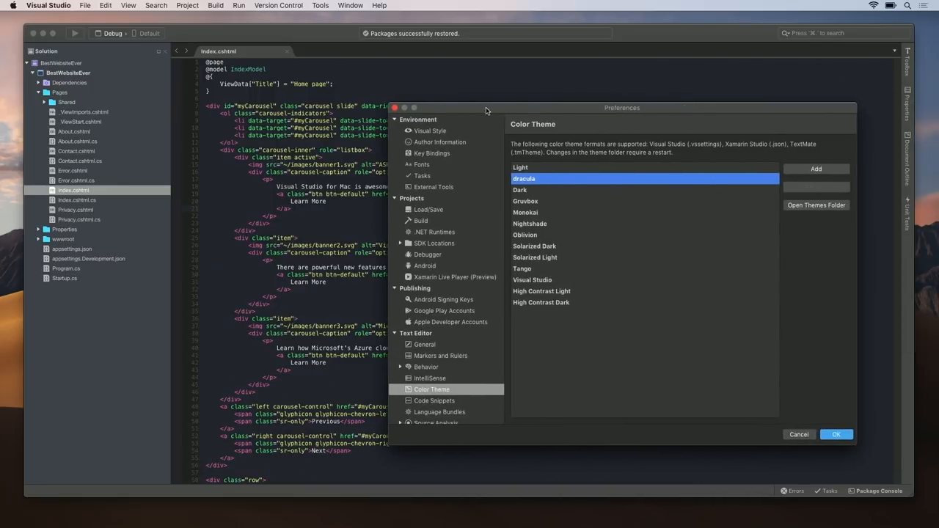
Choose German as the User Interface Language under Environment > Visual Style
click(430, 131)
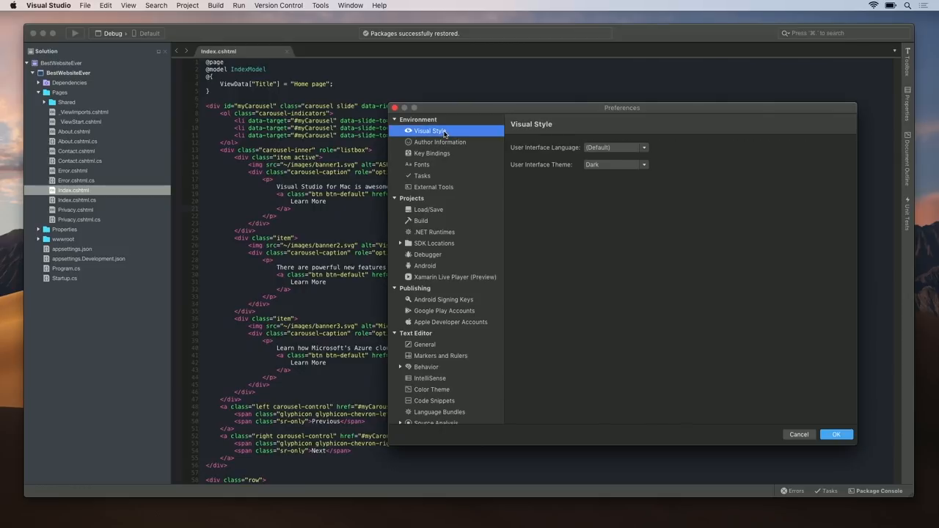
drag(622, 107, 547, 90)
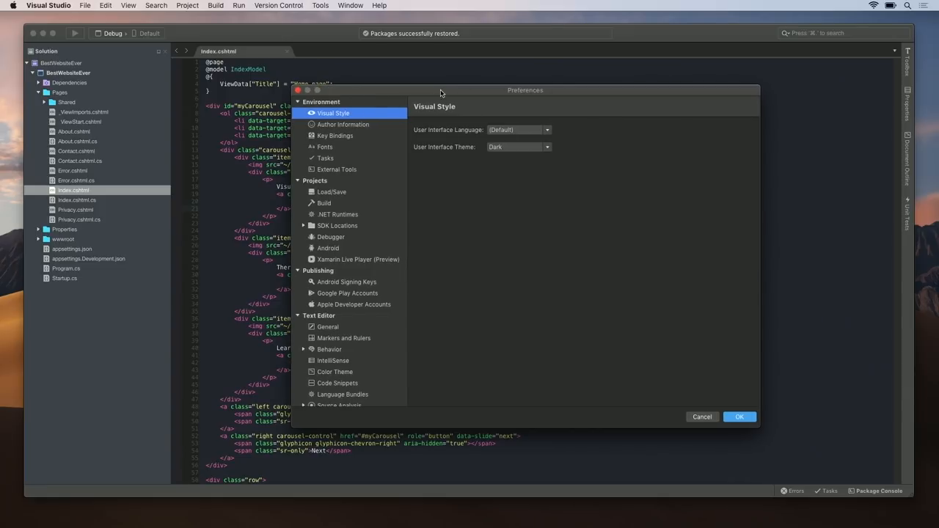
mouse_move(337, 113)
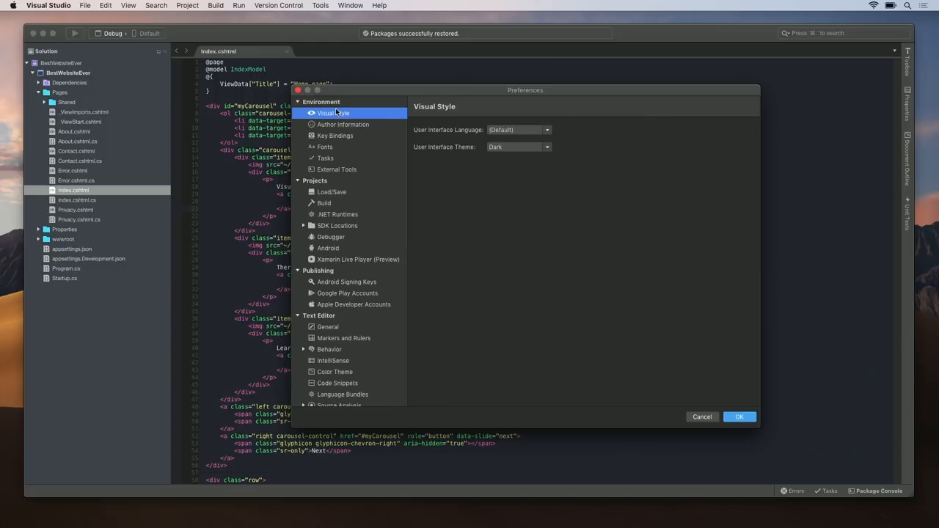
mouse_move(461, 147)
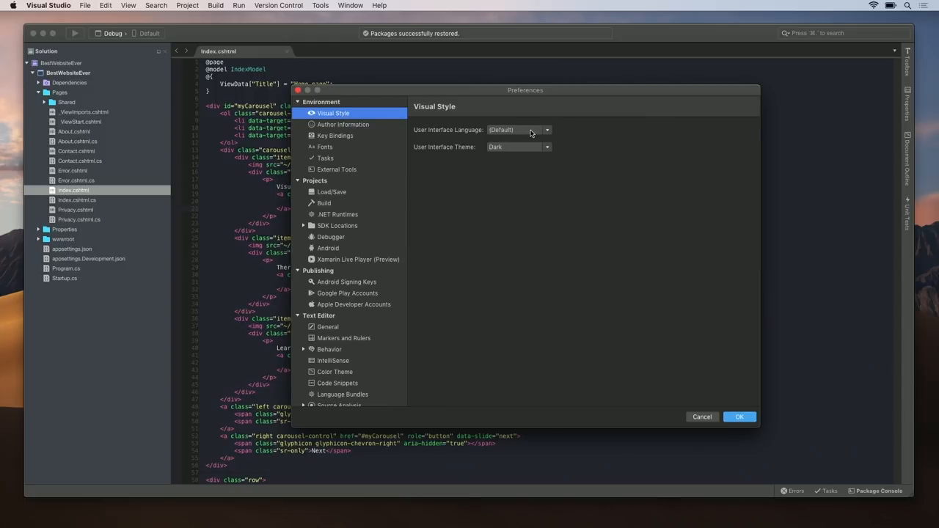
click(547, 130)
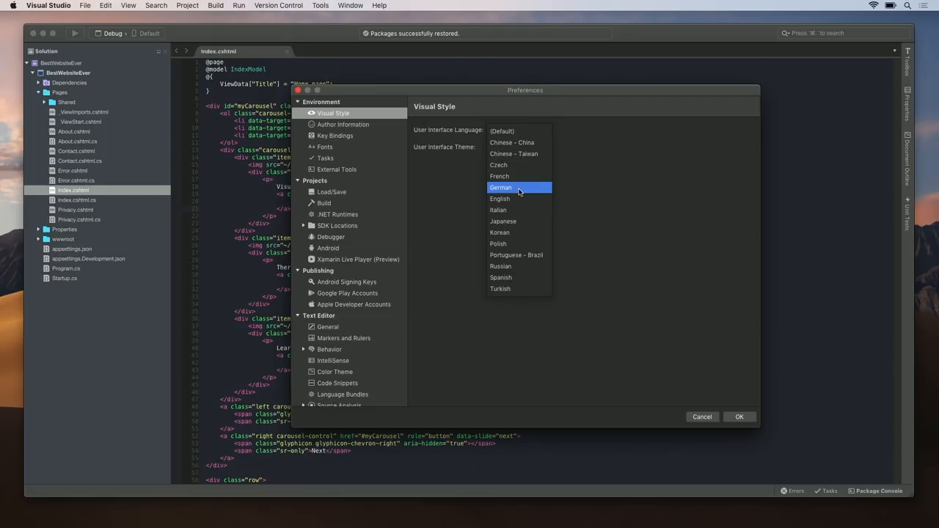
click(500, 187)
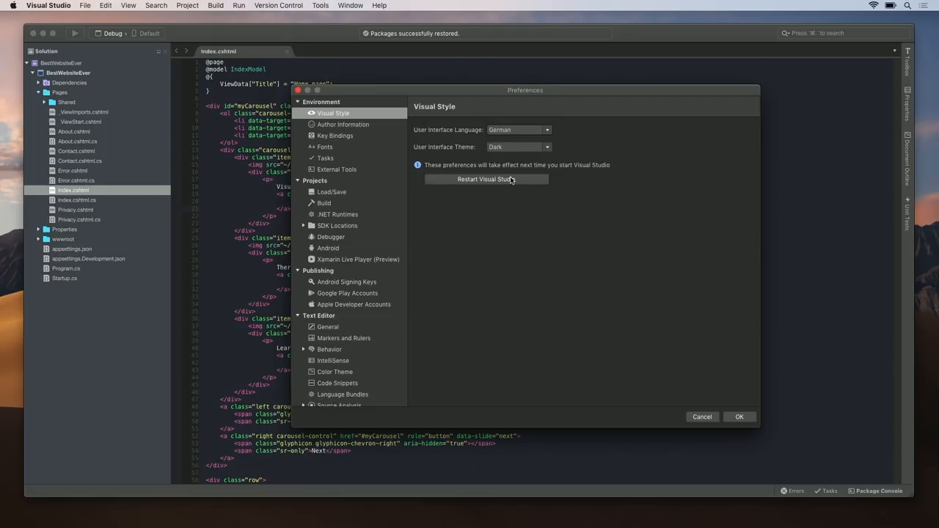